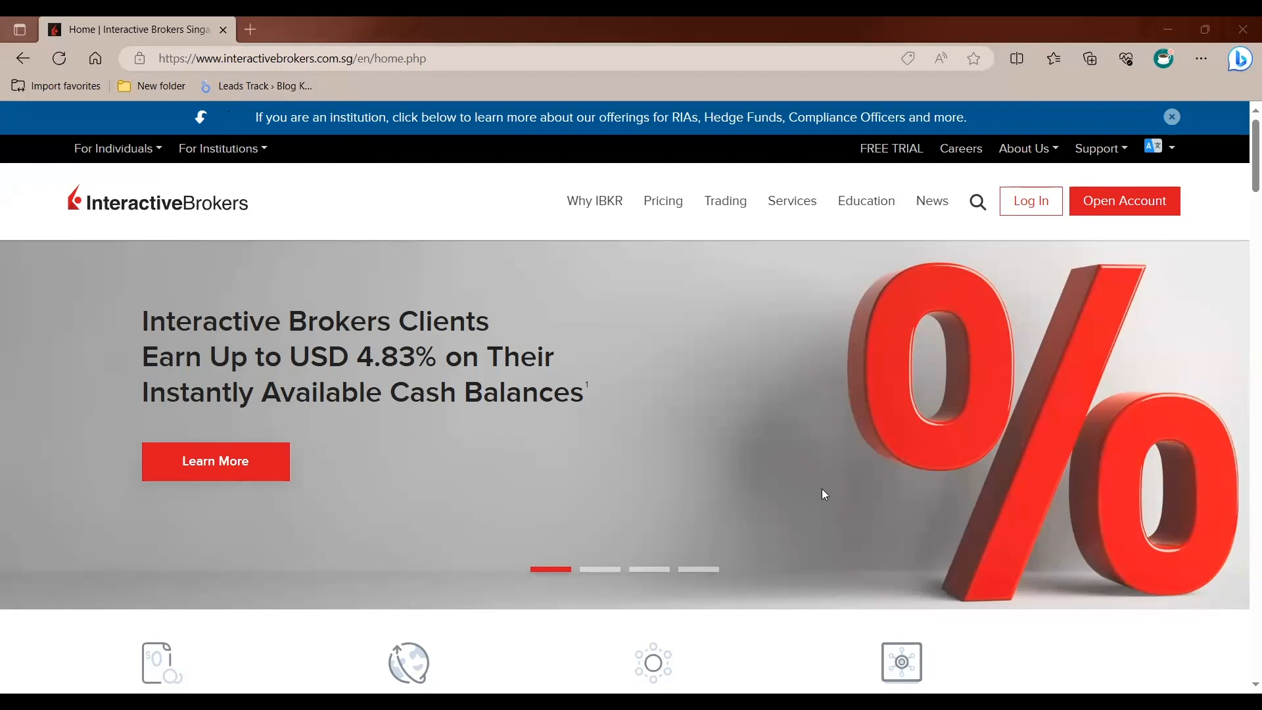
Open the Log In menu to show the platform download options
{"action": "left_click", "coordinate": [1031, 201]}
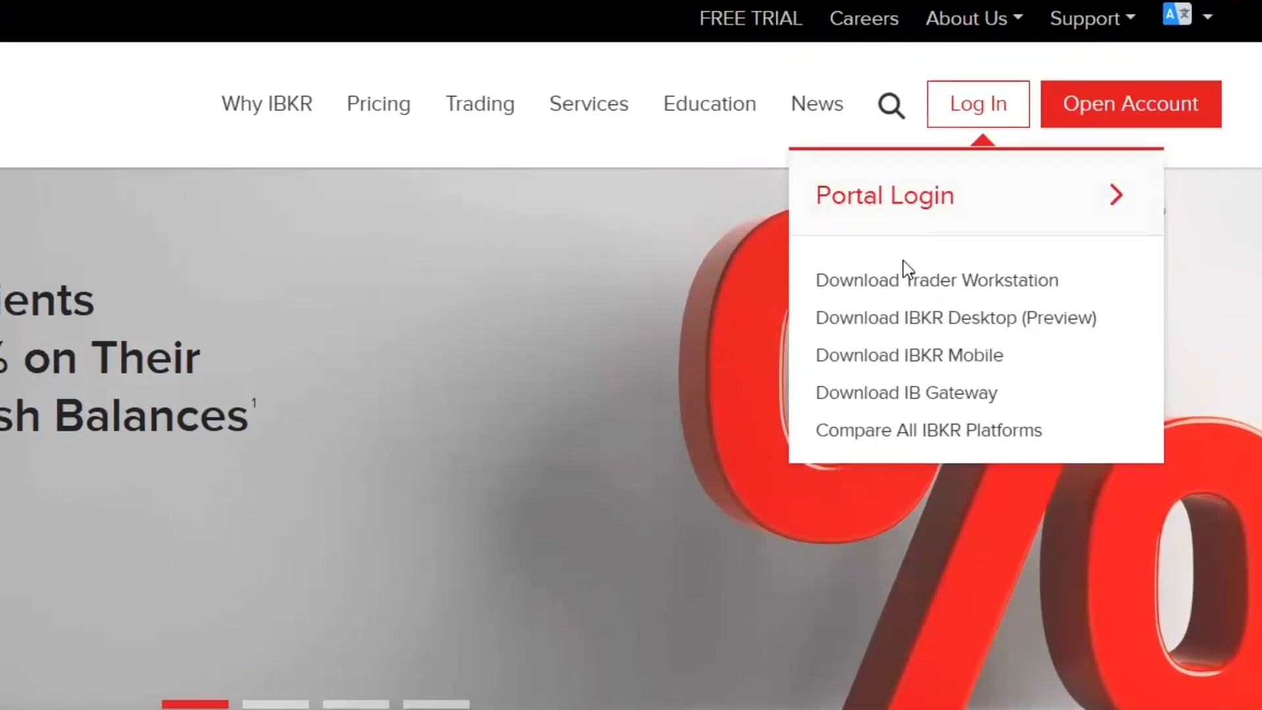
{"action": "mouse_move", "coordinate": [897, 290]}
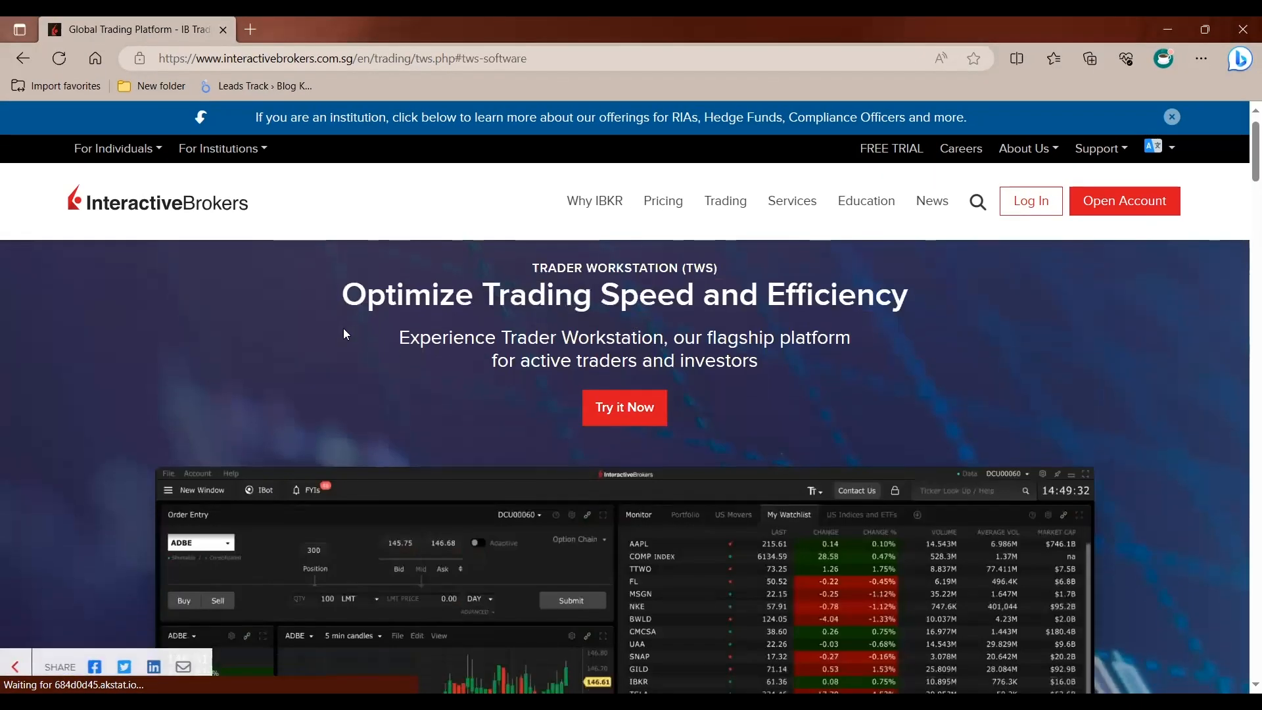
Scroll to TWS Software and open the TWS Latest for Windows download page
{"action": "scroll", "scroll_direction": "down", "scroll_amount": 3}
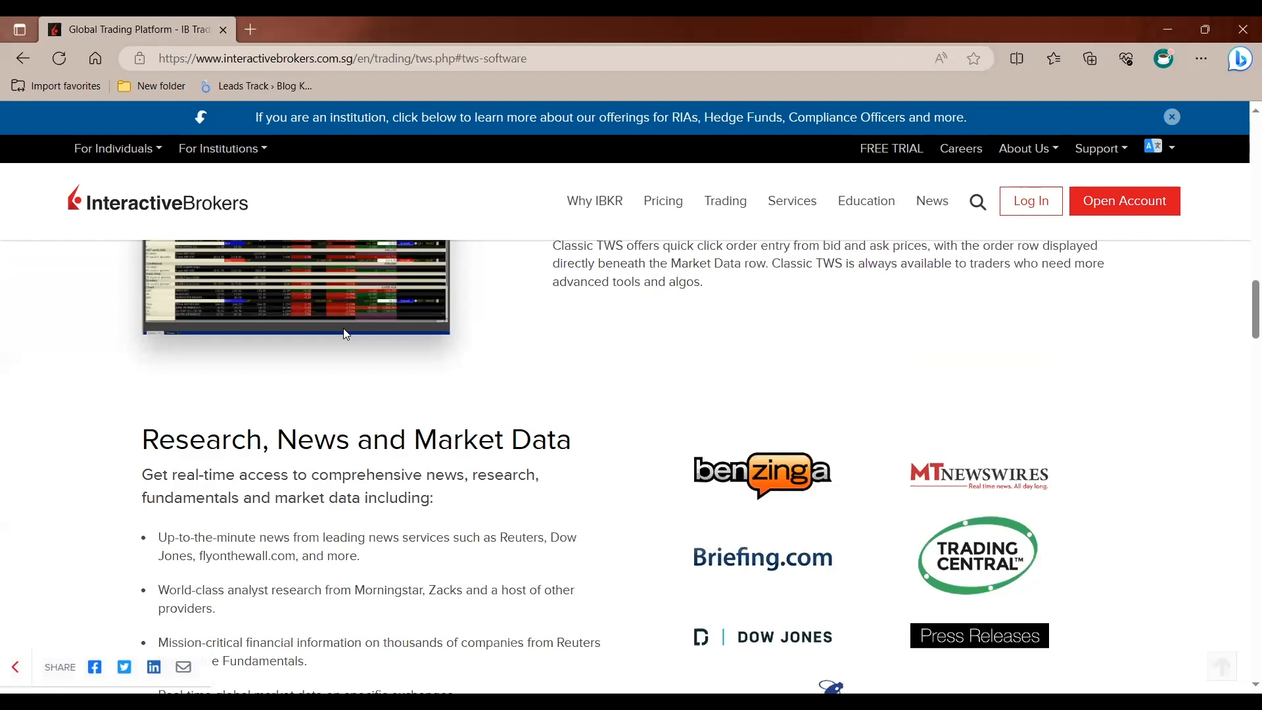
{"action": "scroll", "scroll_direction": "down", "scroll_amount": 3}
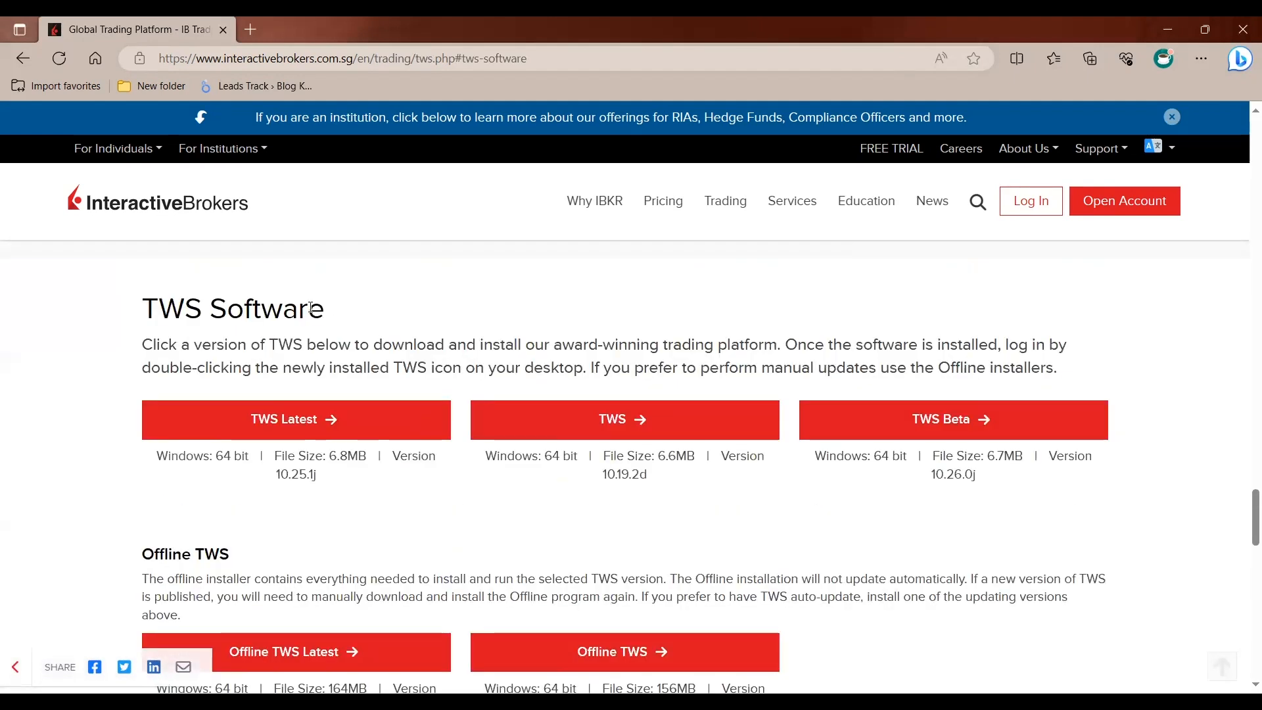
{"action": "mouse_move", "coordinate": [800, 425]}
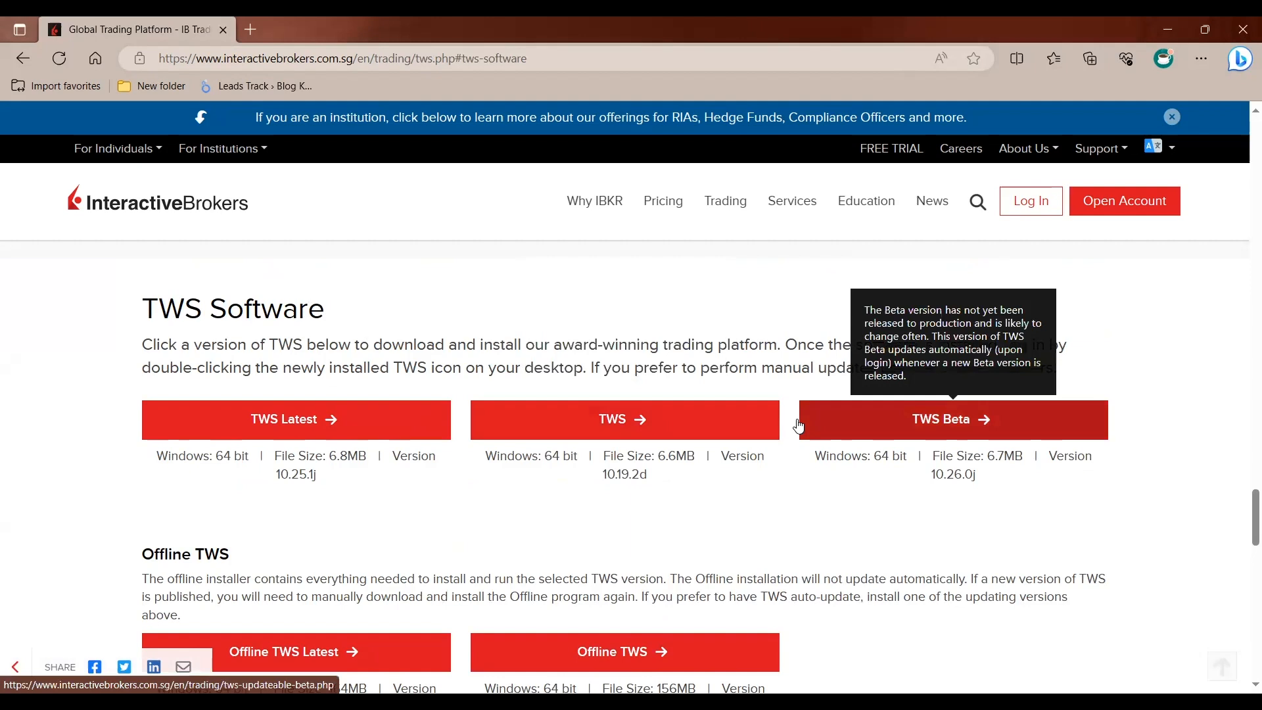
{"action": "left_click", "coordinate": [296, 420]}
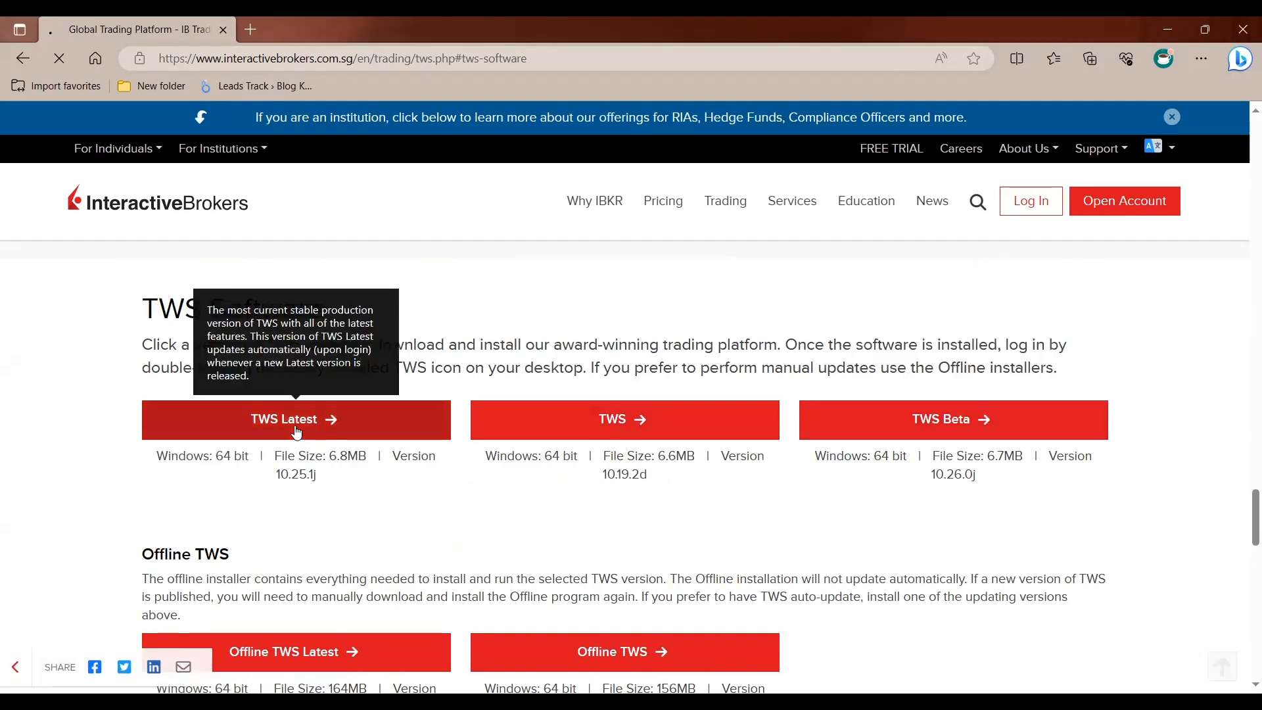
{"action": "left_click", "coordinate": [297, 420]}
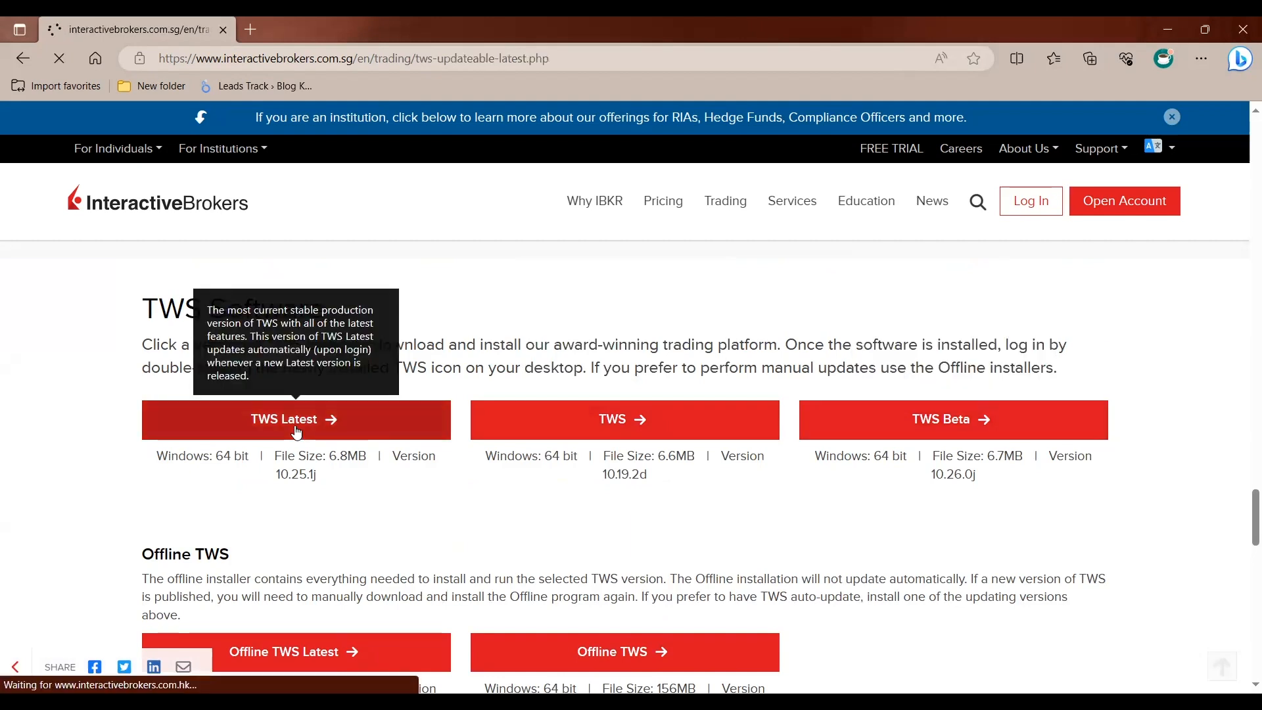
{"action": "left_click", "coordinate": [296, 419]}
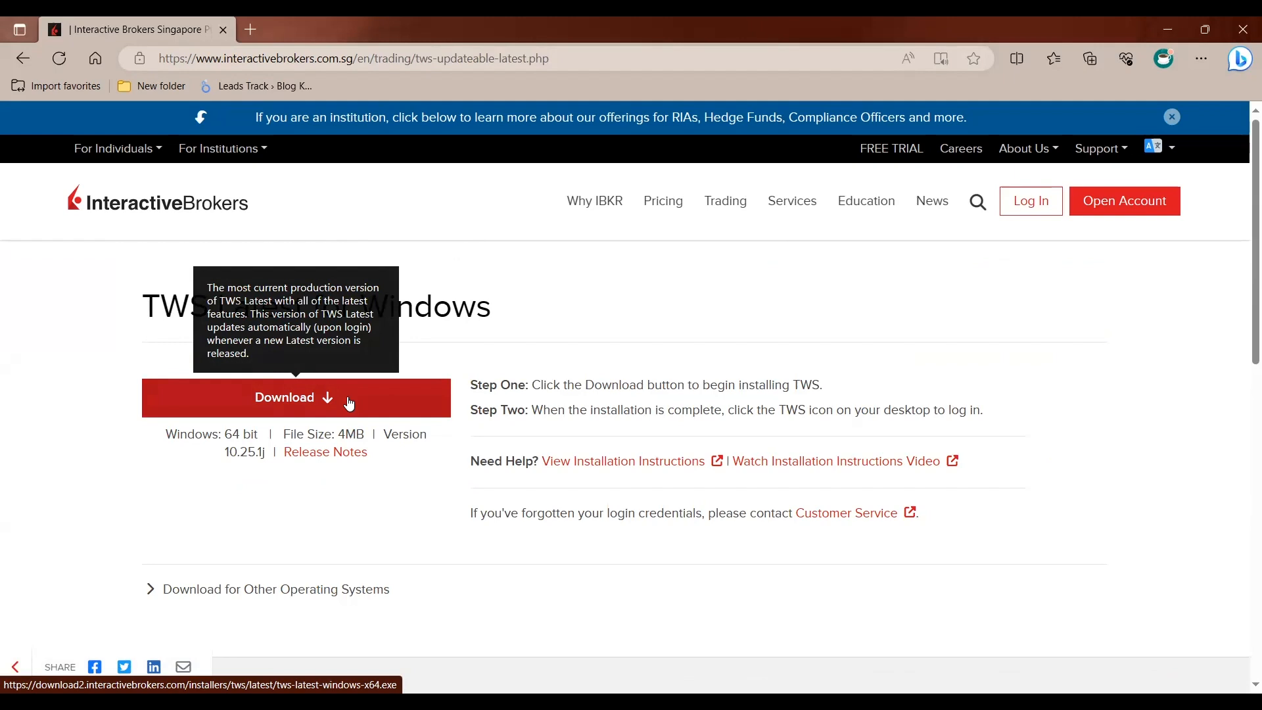
{"action": "mouse_move", "coordinate": [355, 520]}
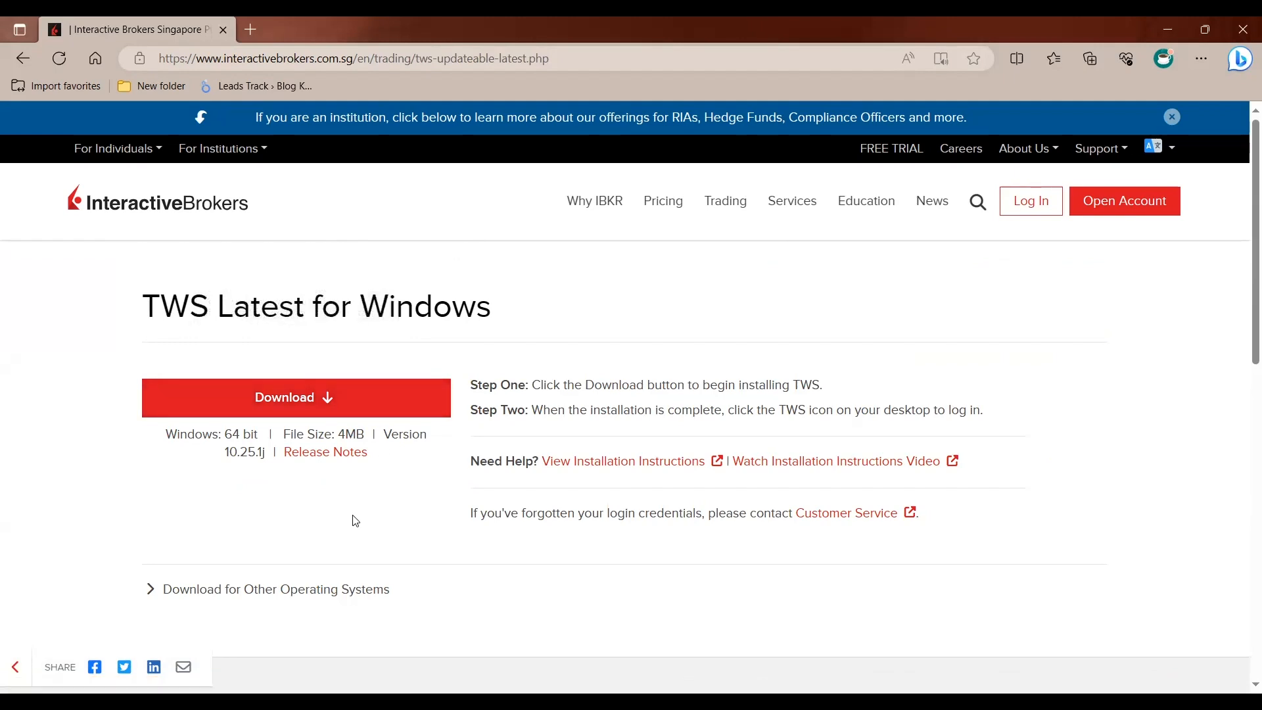
{"action": "mouse_move", "coordinate": [355, 580]}
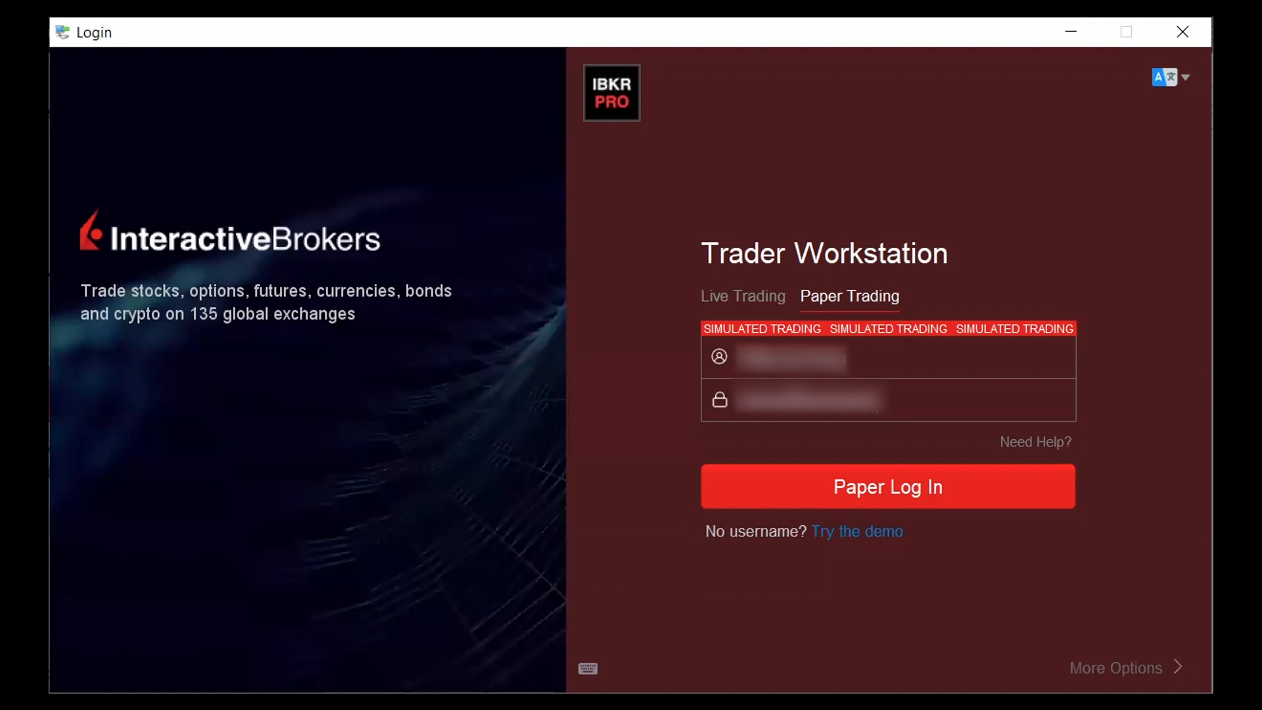
Log in to TWS with Paper Log In
{"action": "left_click", "coordinate": [888, 486]}
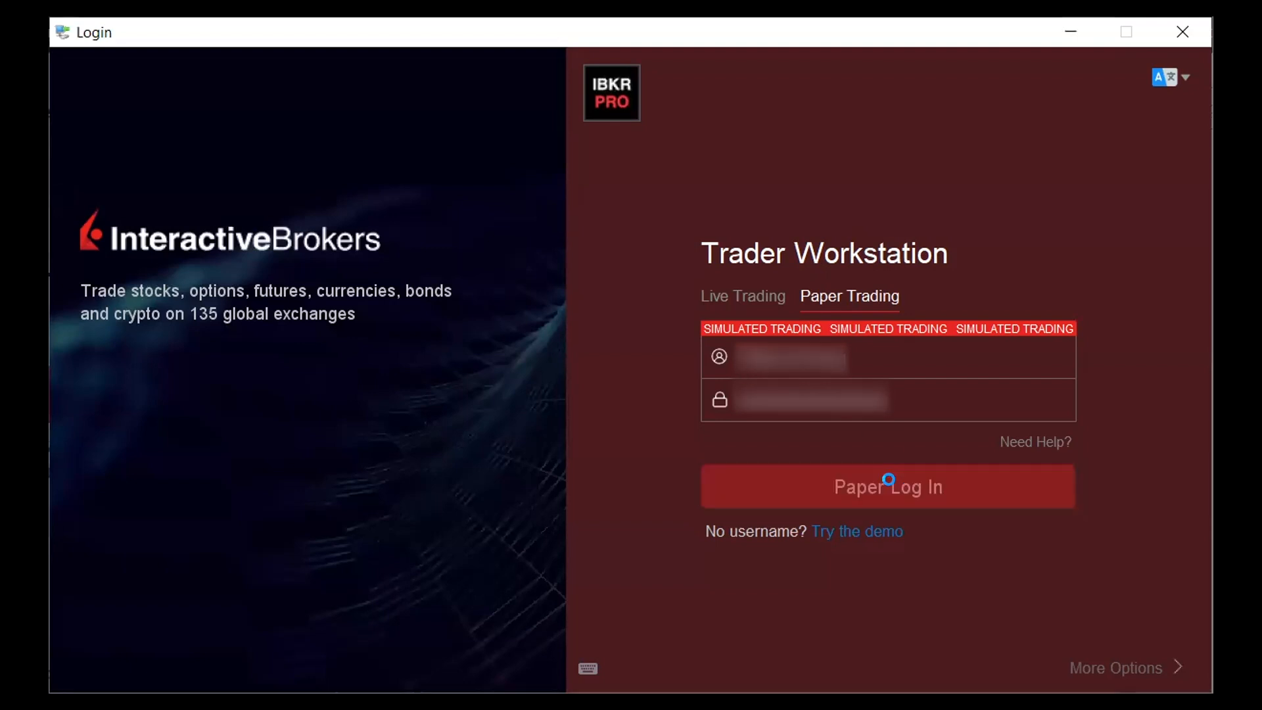
{"action": "left_click", "coordinate": [889, 486]}
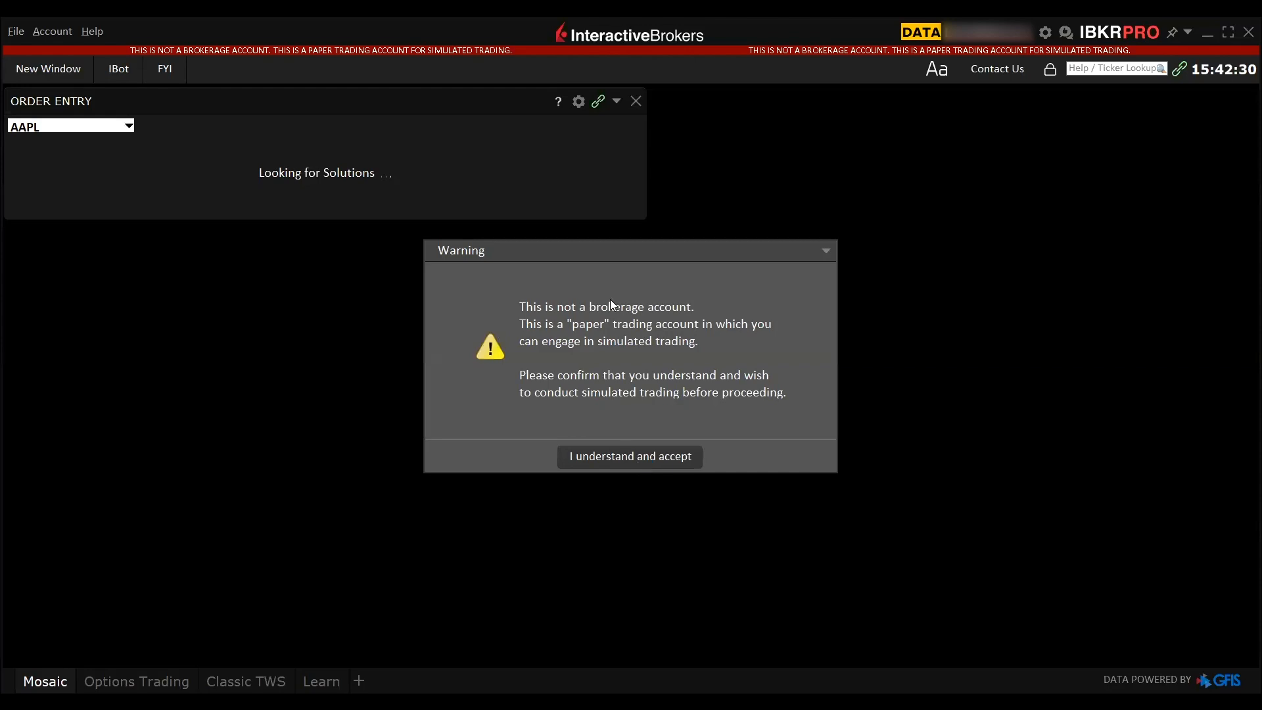
{"action": "mouse_move", "coordinate": [605, 450]}
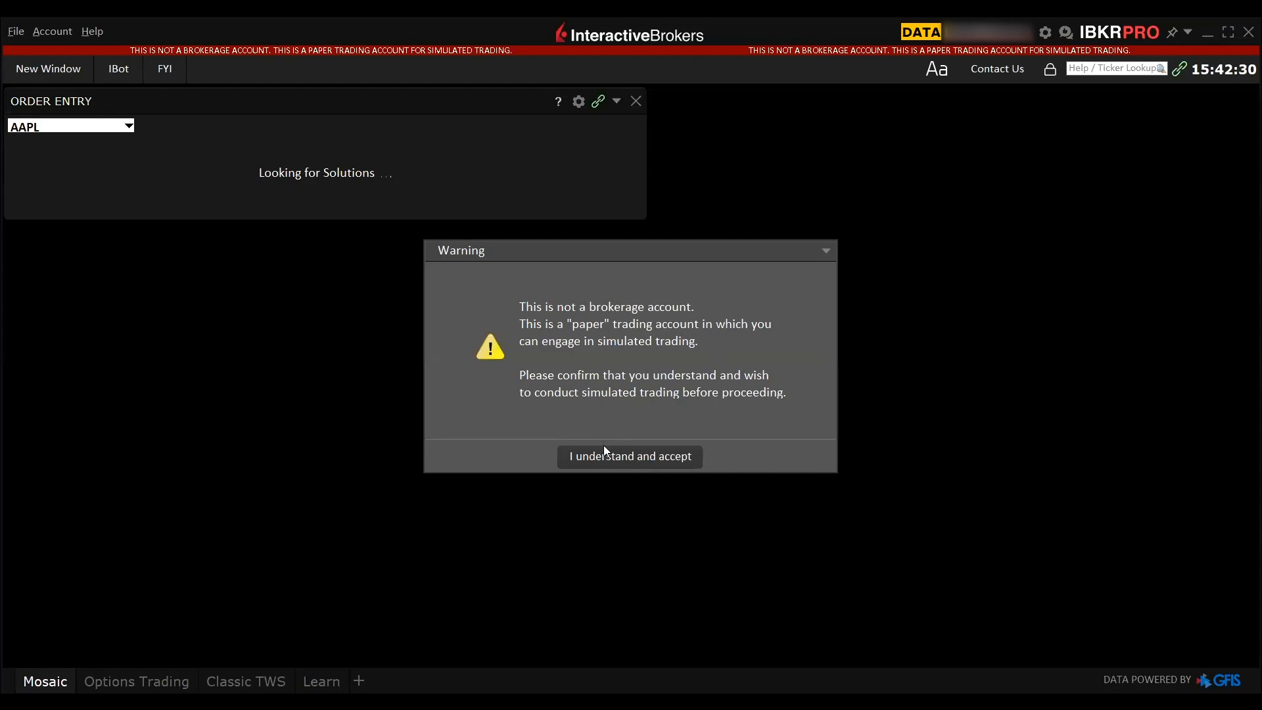
Accept the simulated-trading warning and open the settings menu in the Mosaic workspace
{"action": "left_click", "coordinate": [629, 456]}
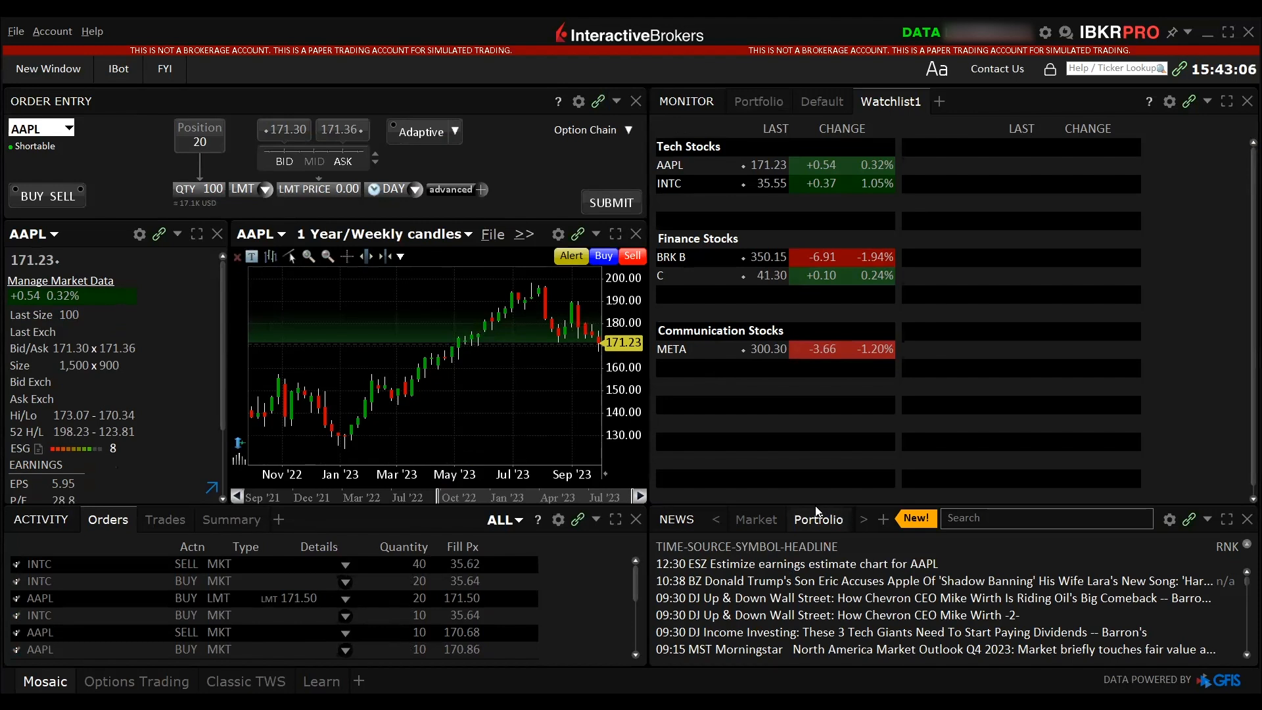
{"action": "left_click", "coordinate": [17, 31]}
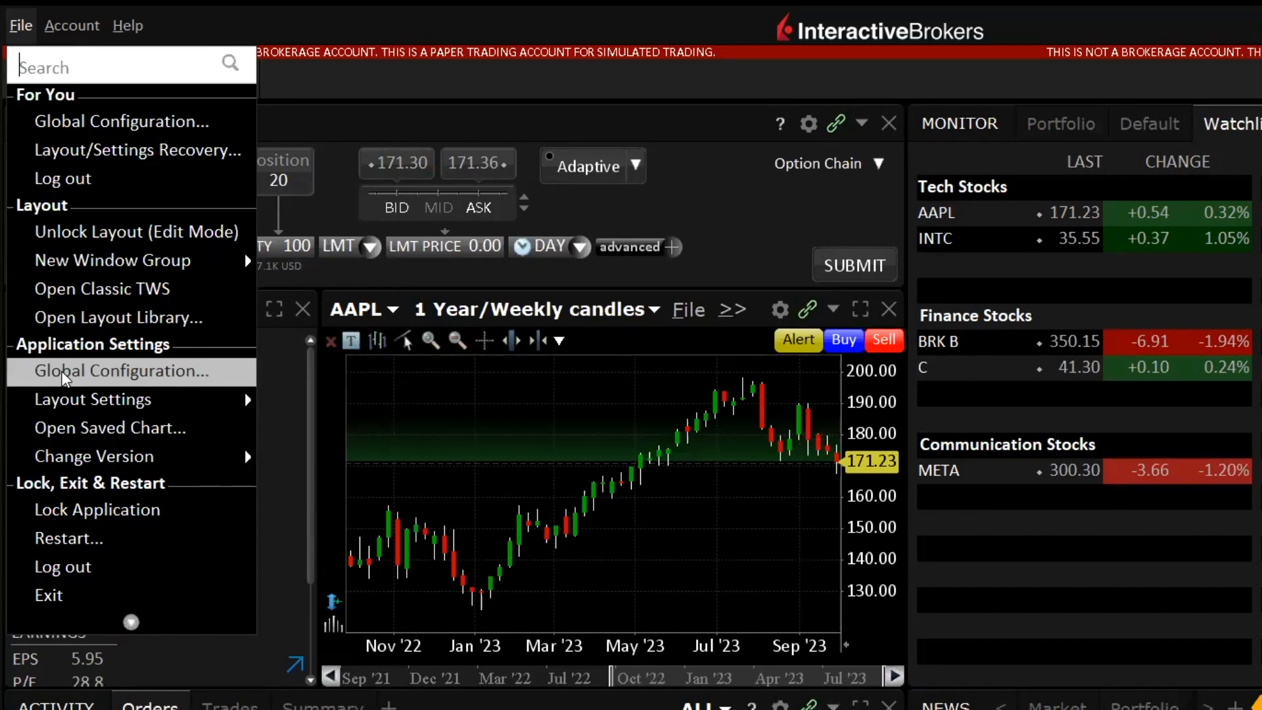
Open Global Configuration's Display Style settings and show the color palette list
{"action": "left_click", "coordinate": [120, 371]}
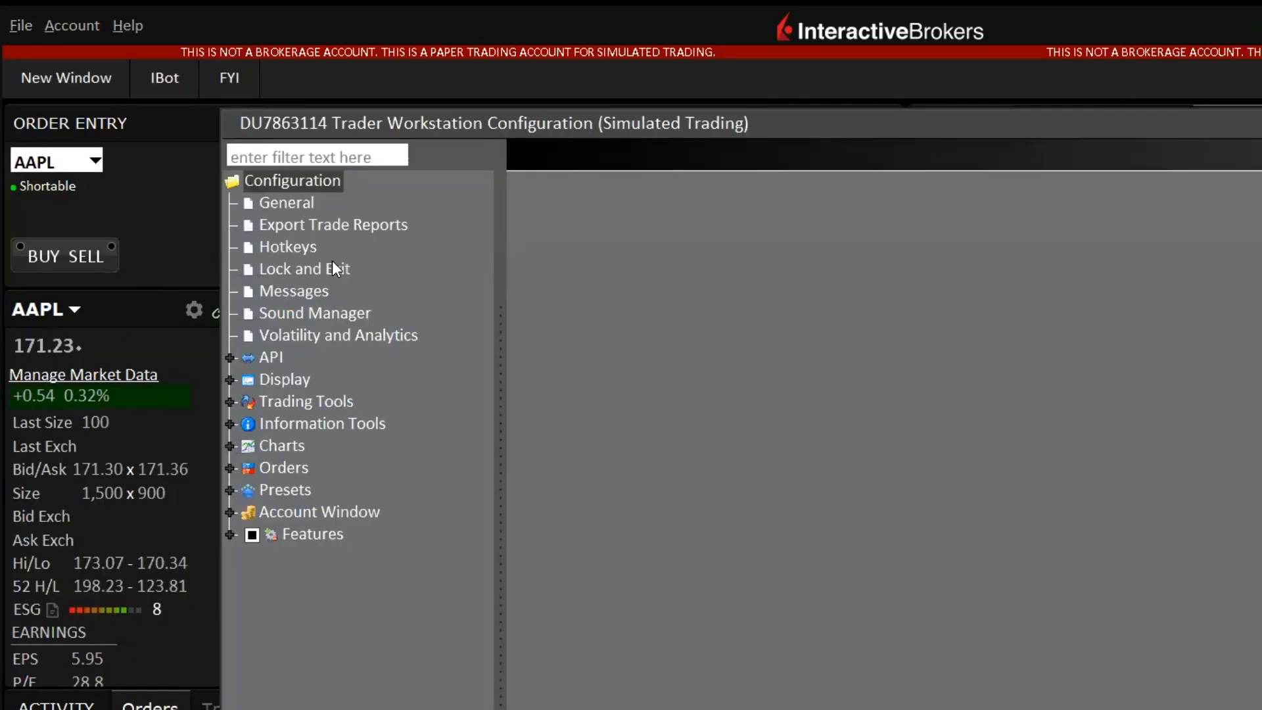
{"action": "left_click", "coordinate": [231, 379]}
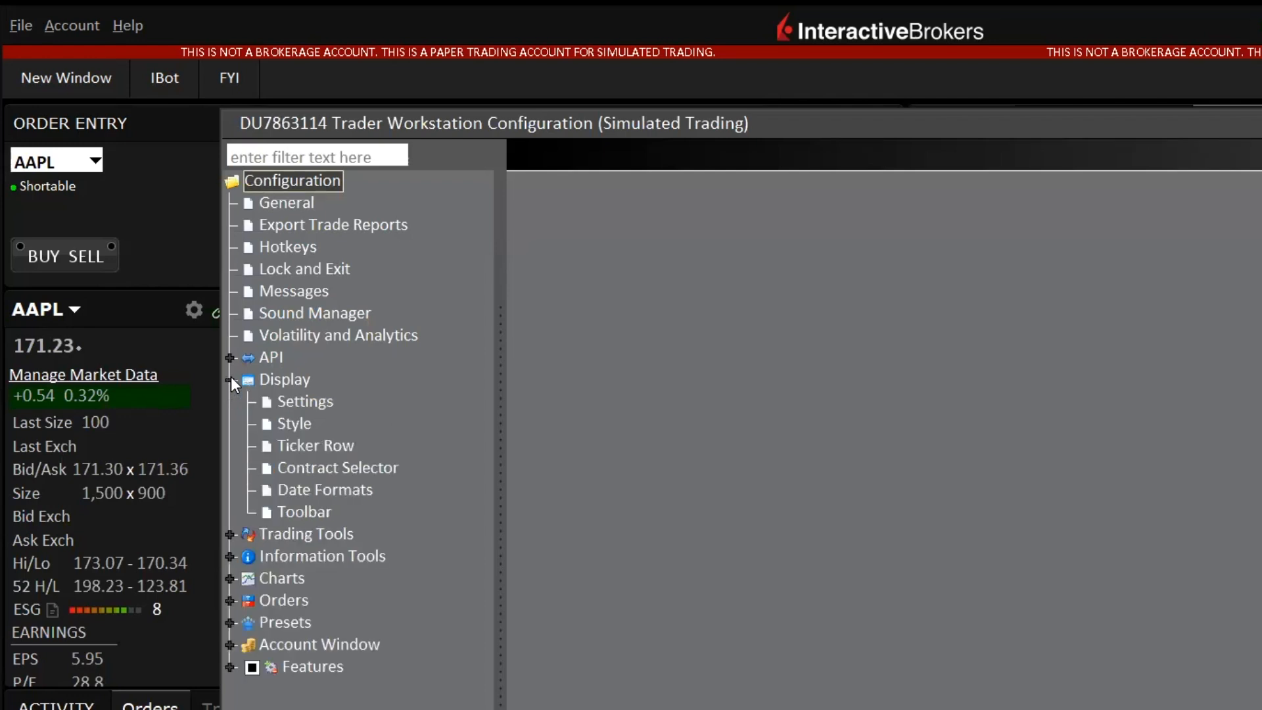
{"action": "left_click", "coordinate": [294, 423]}
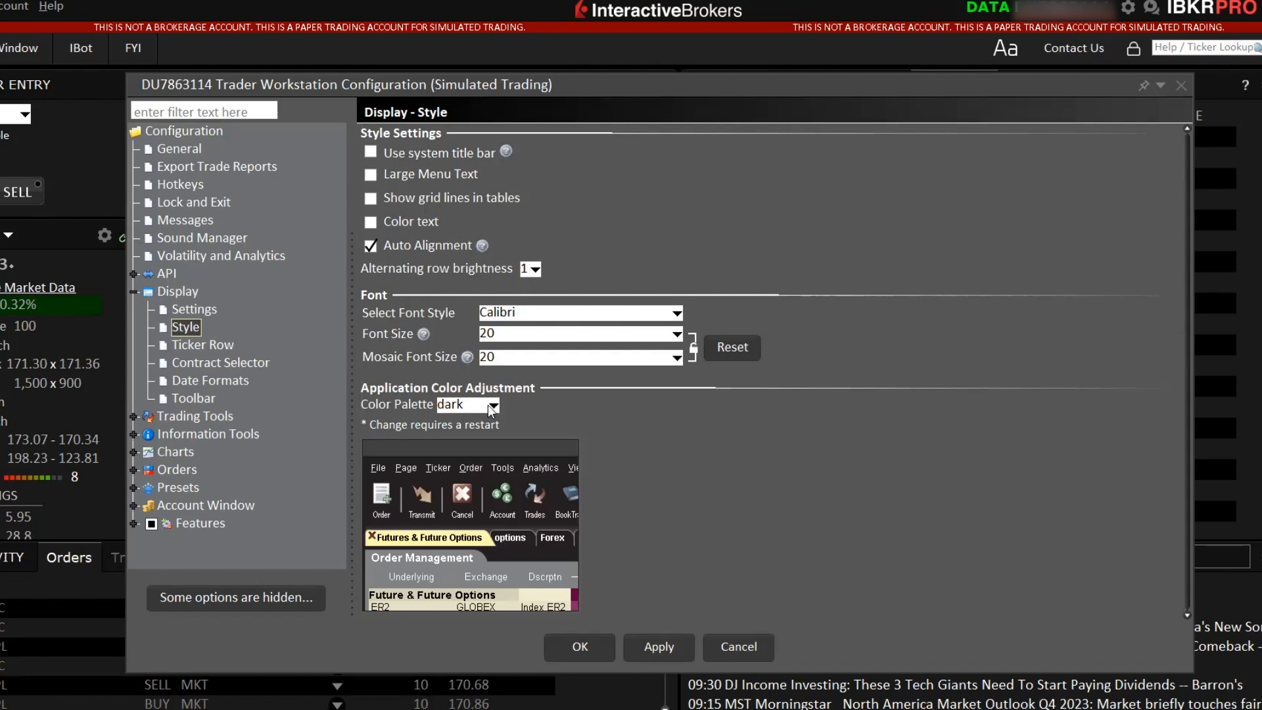
{"action": "left_click", "coordinate": [493, 404]}
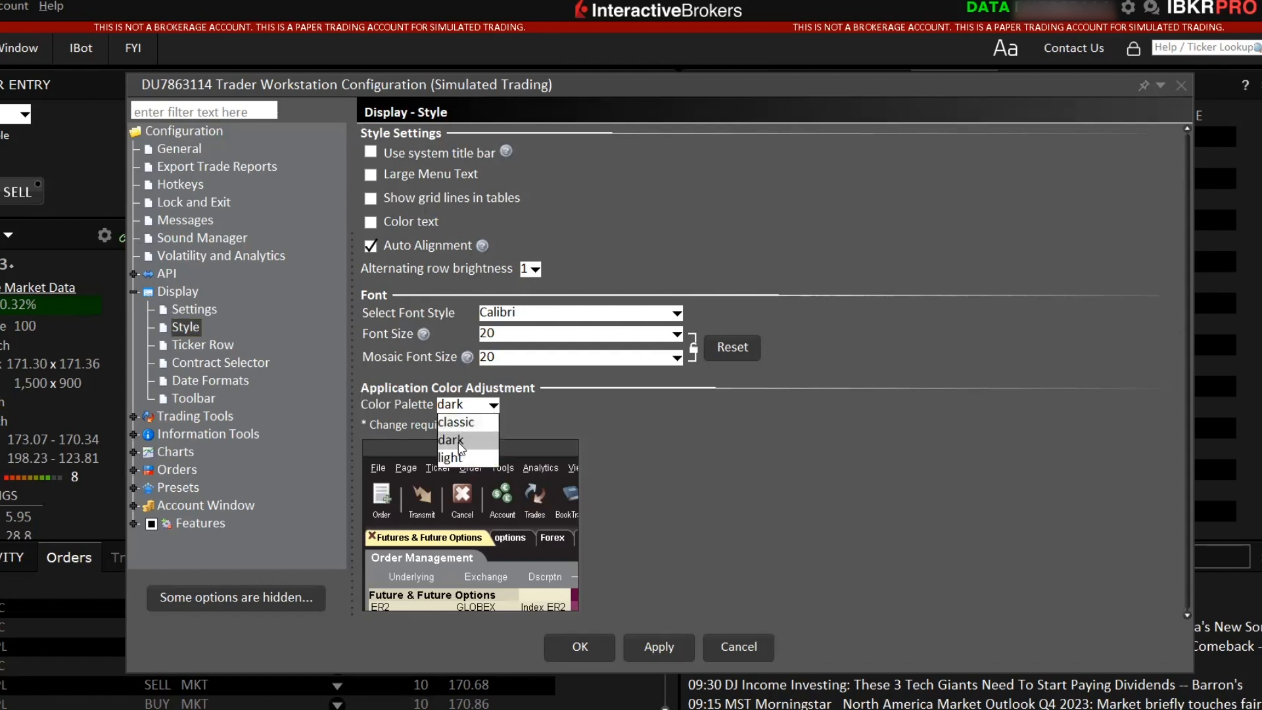
Choose the light color palette, apply it, and confirm the restart
{"action": "left_click", "coordinate": [450, 457]}
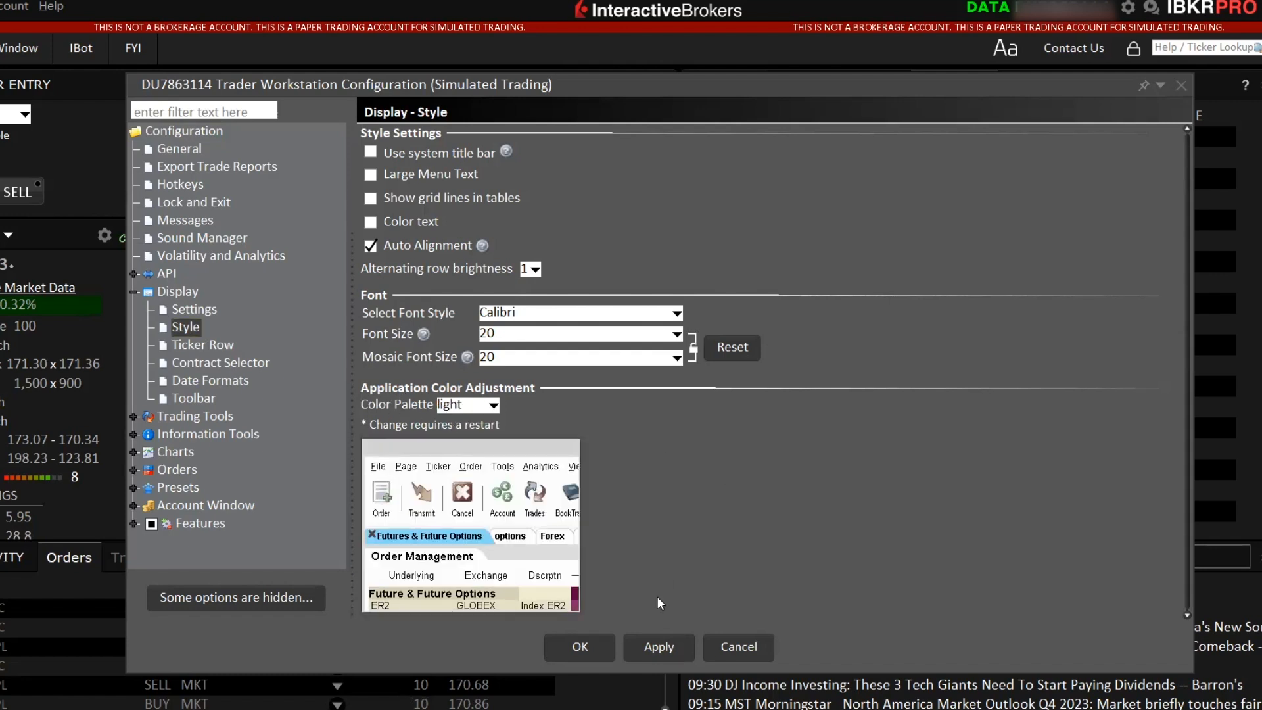
{"action": "left_click", "coordinate": [658, 647]}
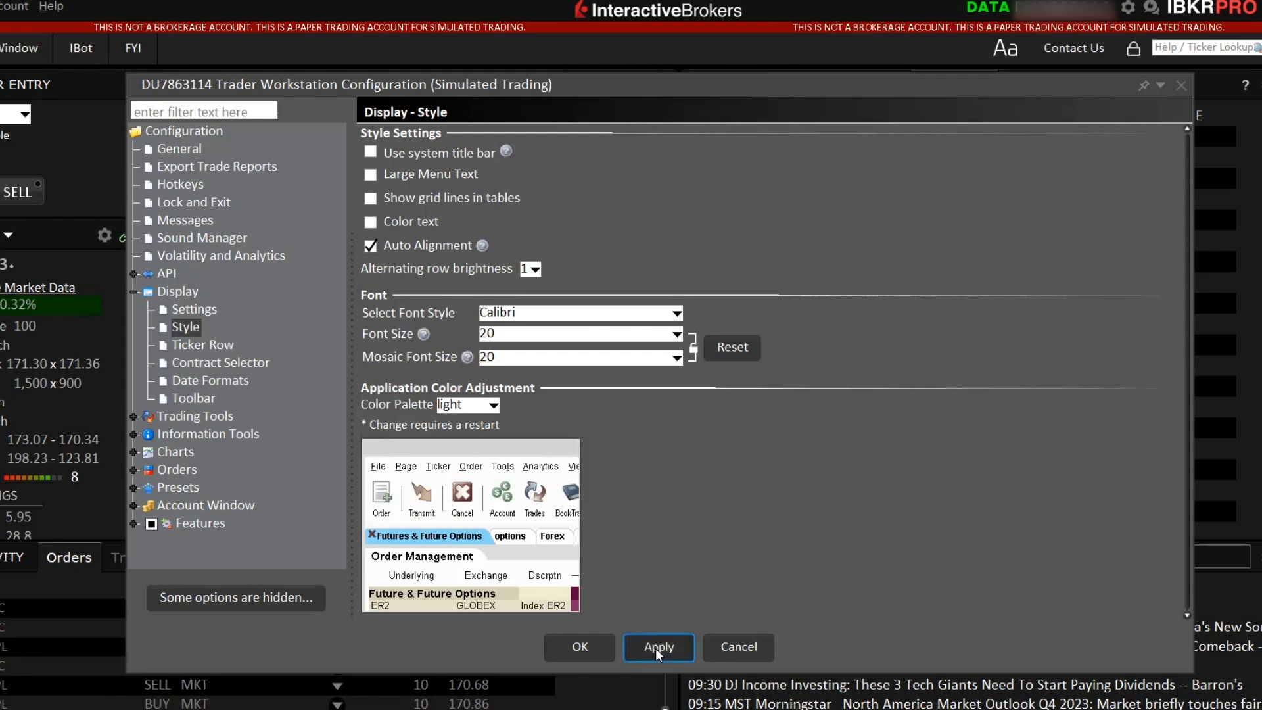
{"action": "left_click", "coordinate": [658, 647]}
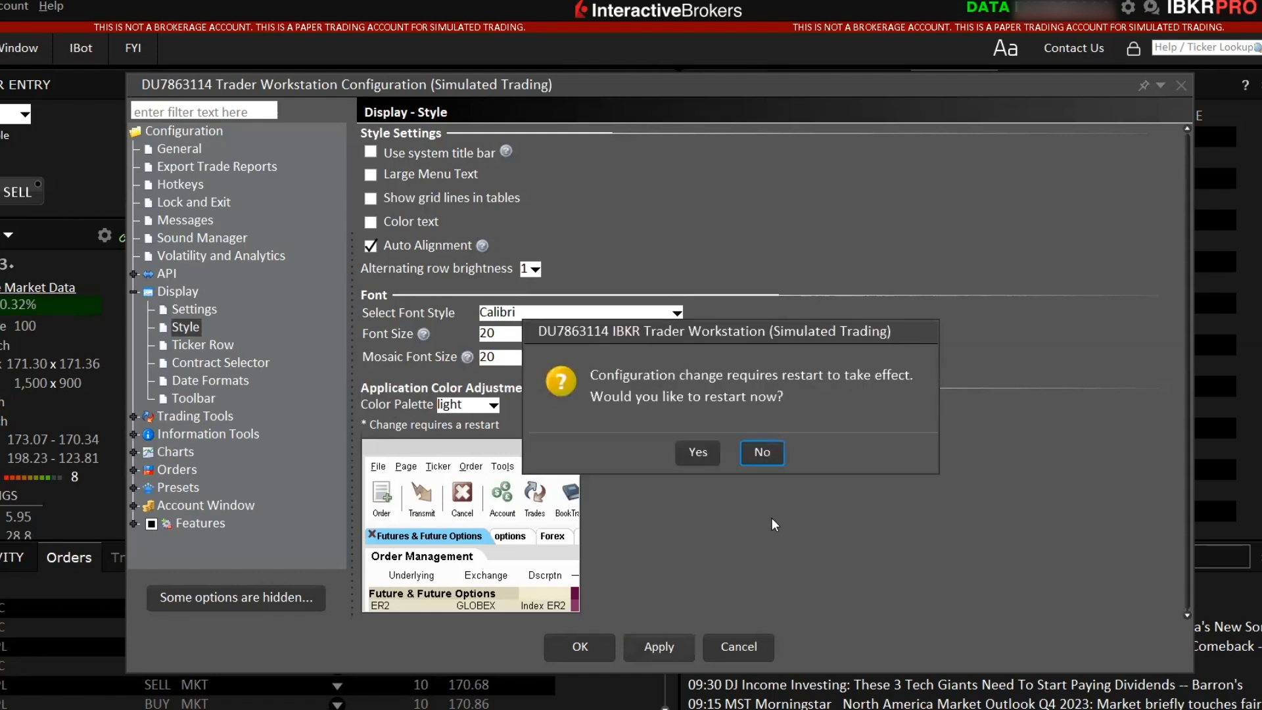
{"action": "mouse_move", "coordinate": [719, 499]}
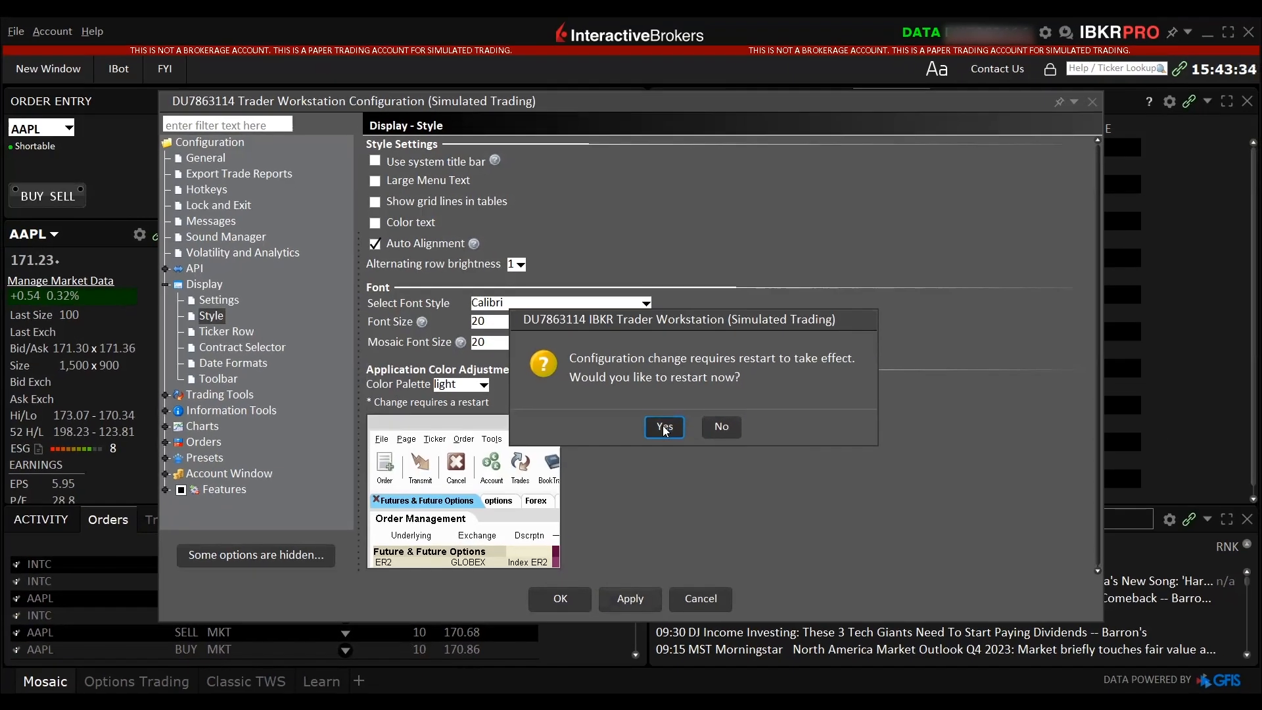
{"action": "left_click", "coordinate": [664, 426]}
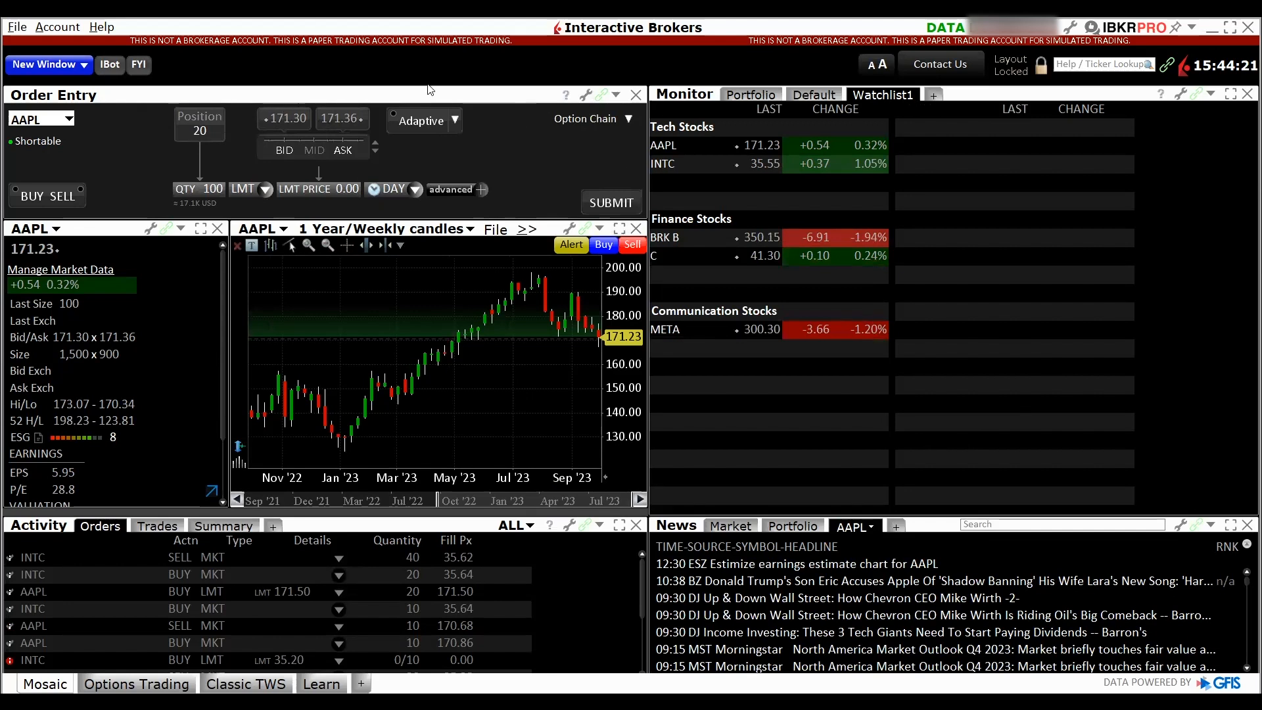
{"action": "mouse_move", "coordinate": [409, 99]}
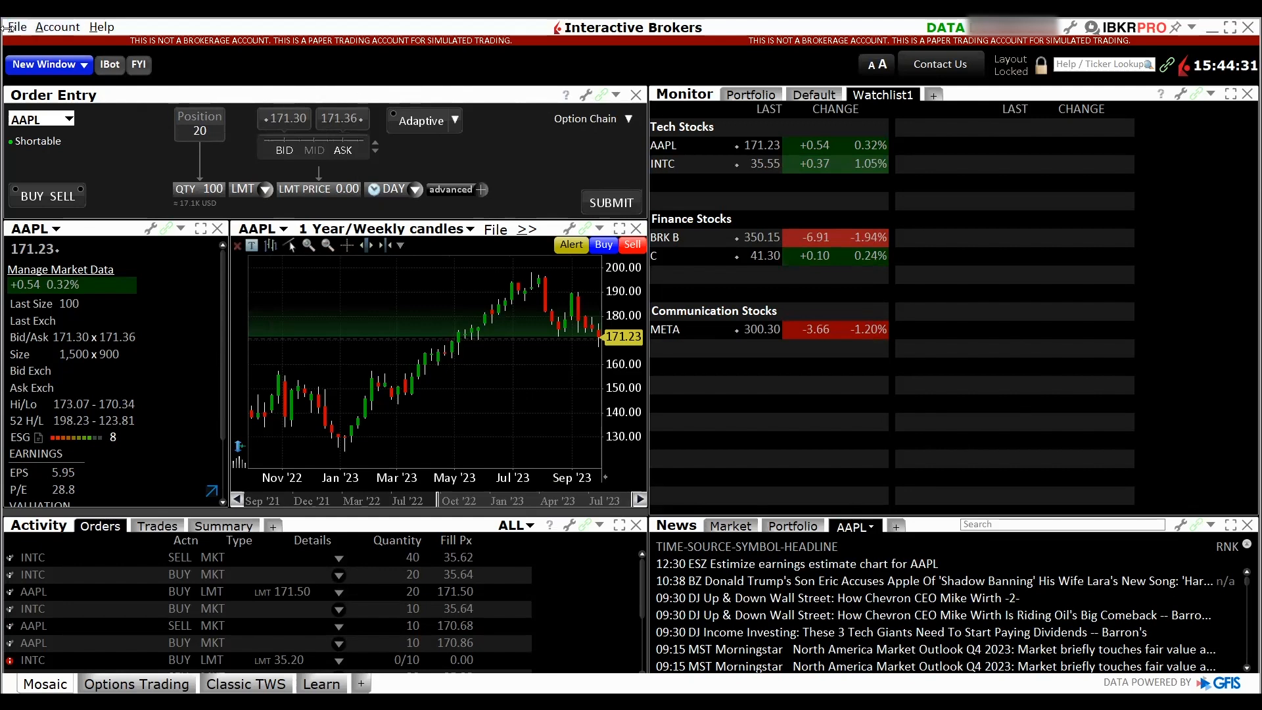
After the restart, open the top-left menu in the light-themed Mosaic workspace
{"action": "left_click", "coordinate": [19, 26]}
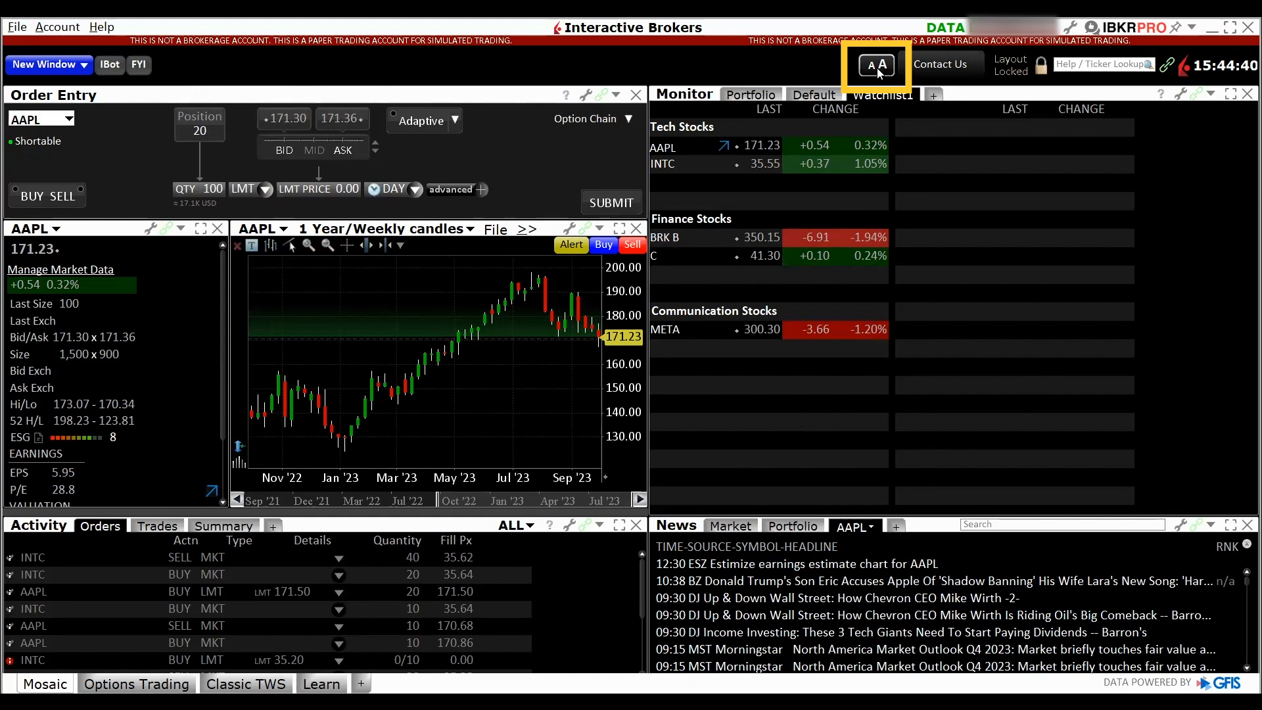
{"action": "left_click", "coordinate": [876, 64]}
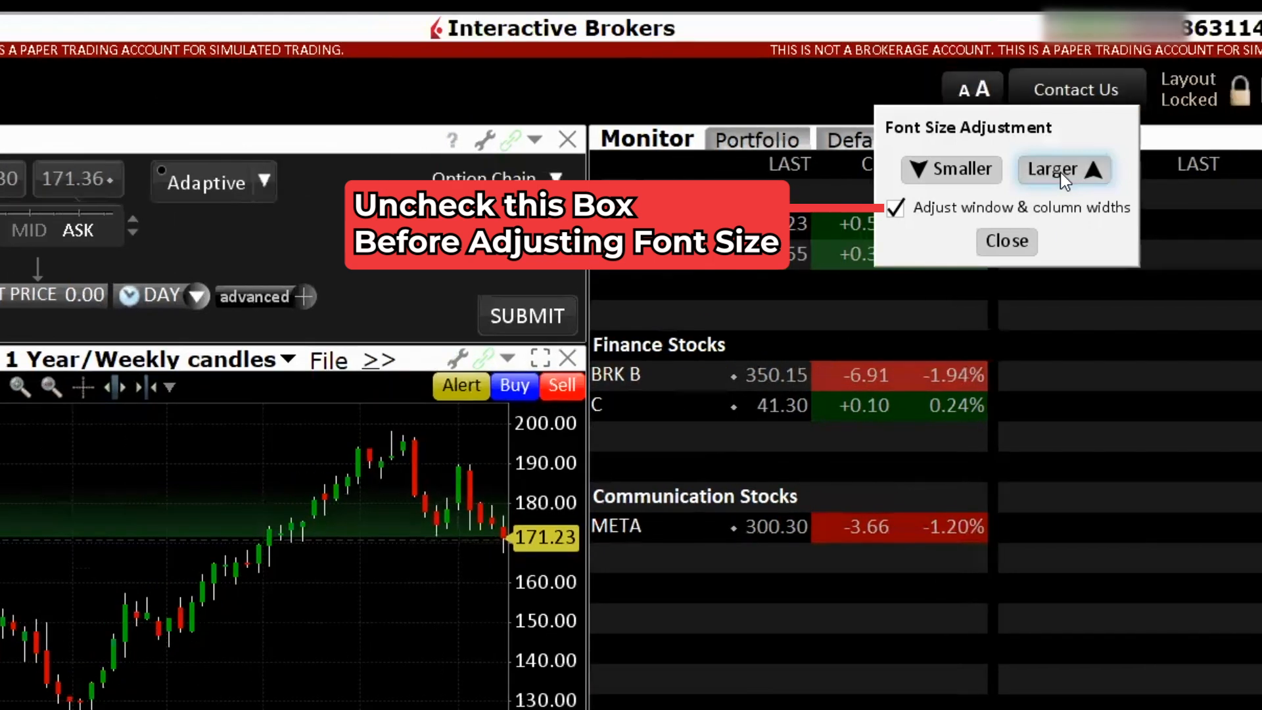
{"action": "mouse_move", "coordinate": [921, 169]}
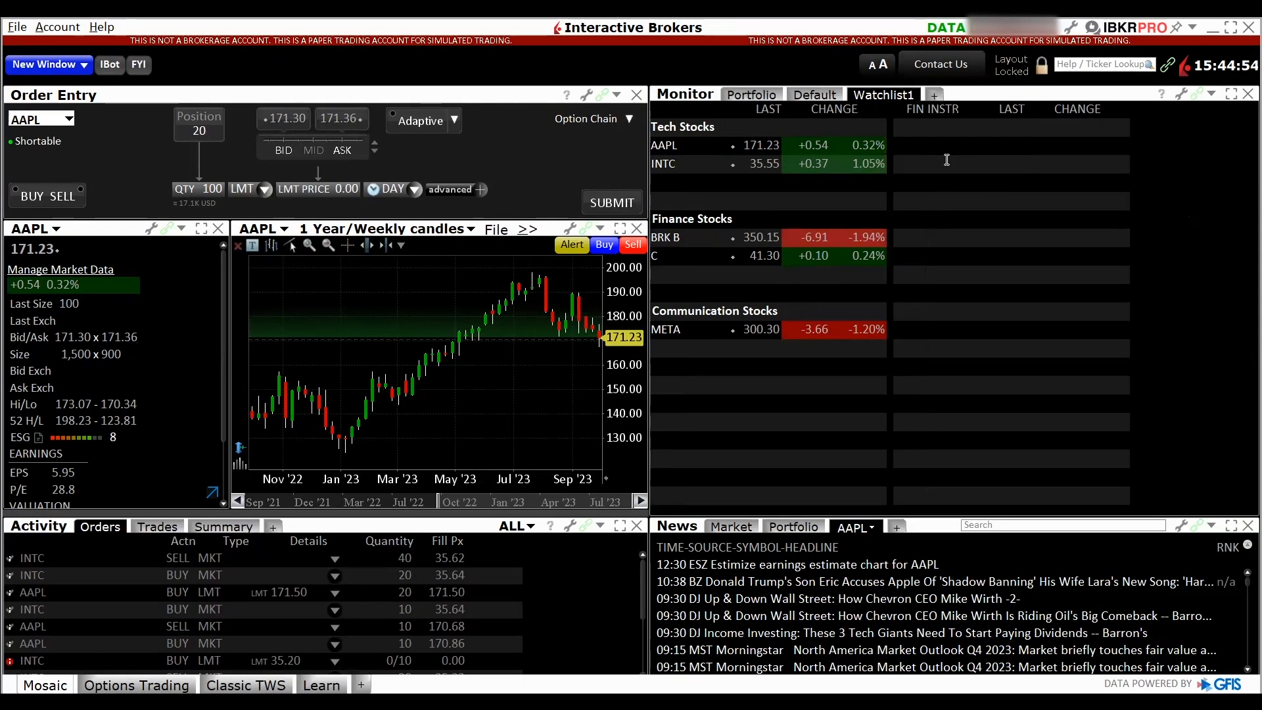
{"action": "mouse_move", "coordinate": [457, 75]}
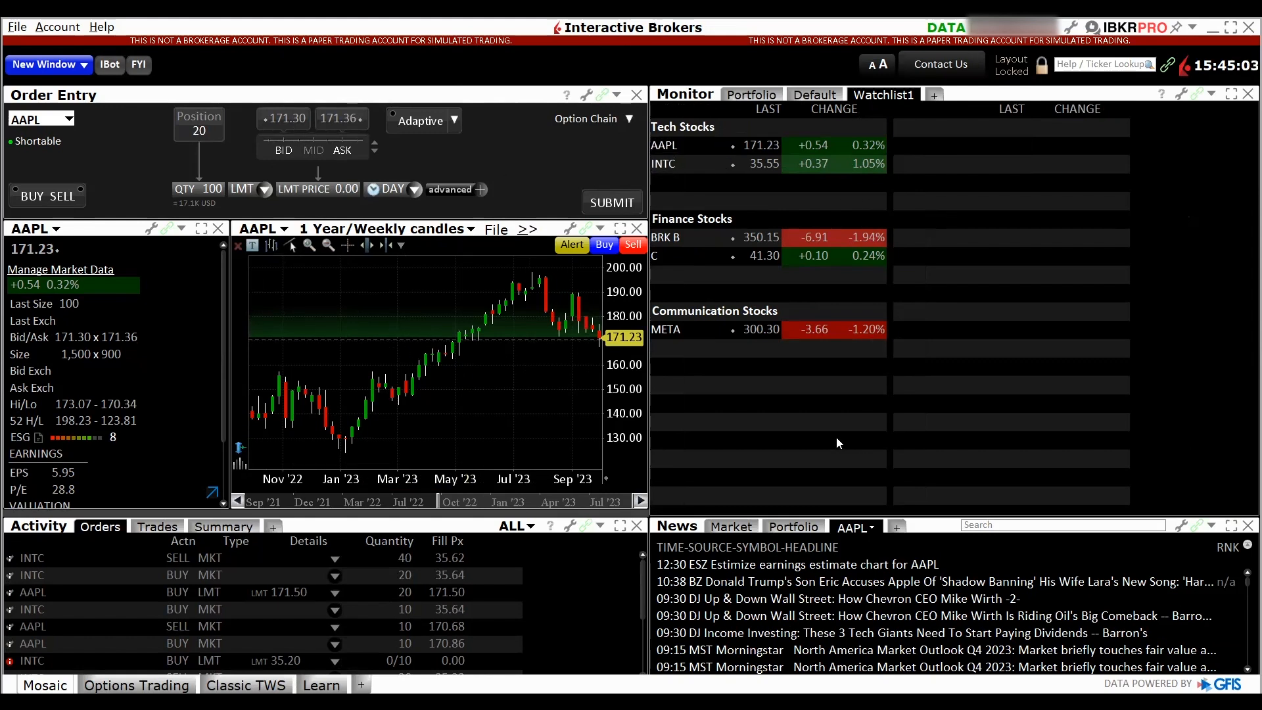
{"action": "mouse_move", "coordinate": [396, 318]}
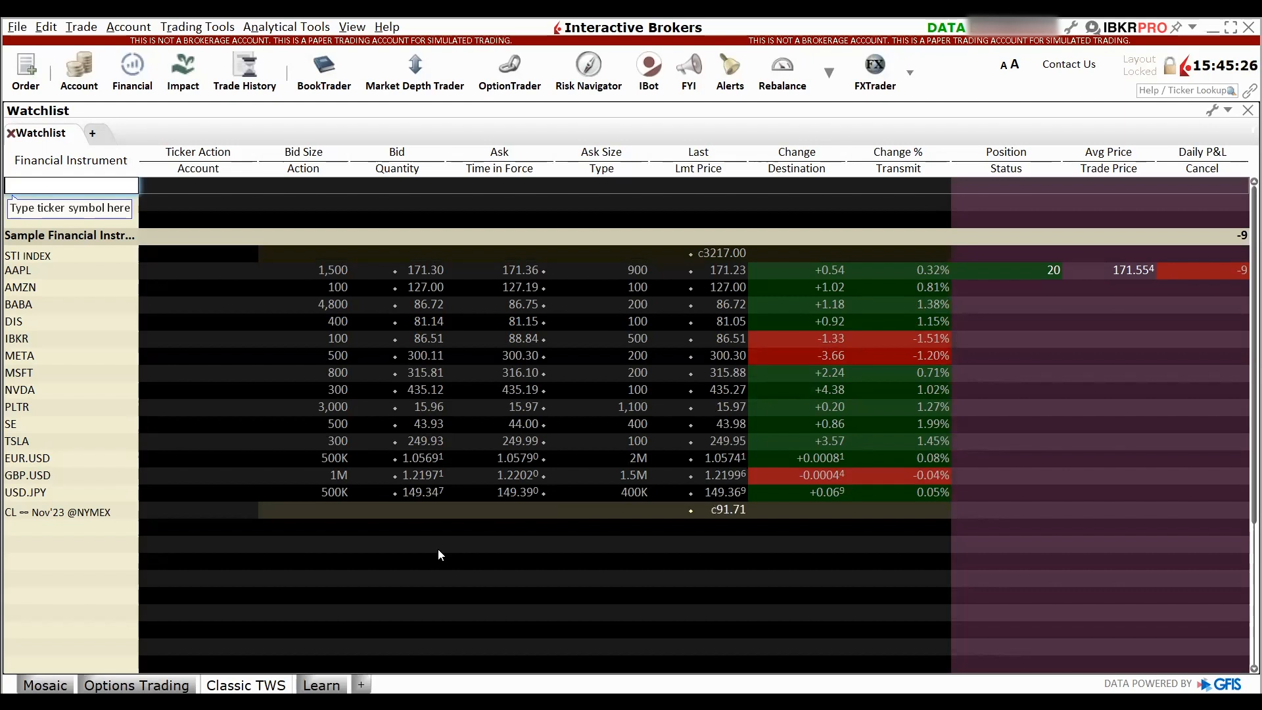
{"action": "mouse_move", "coordinate": [172, 613]}
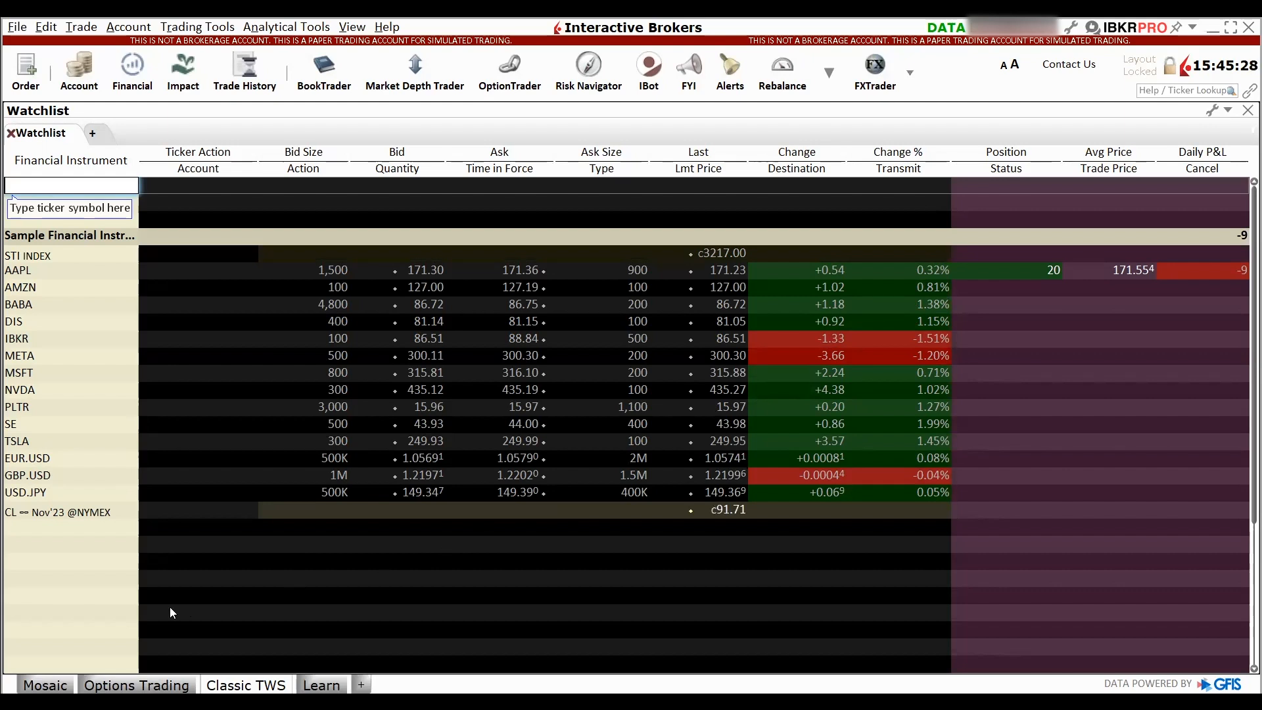